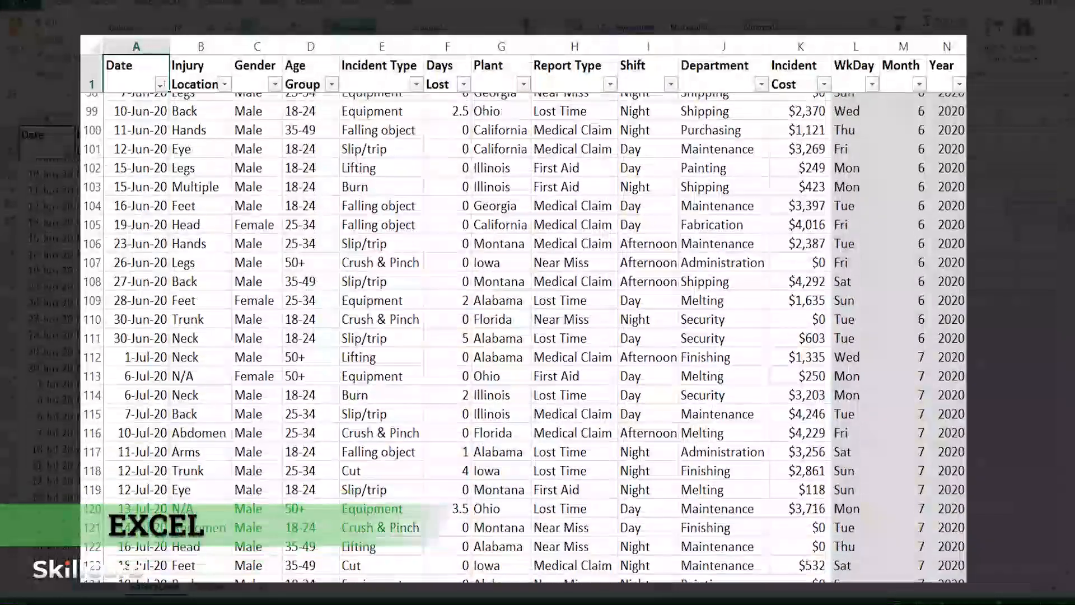
- Browse to workspace.google.com/pricing and scroll to the Business Starter through Enterprise plans
scroll(down, 3)
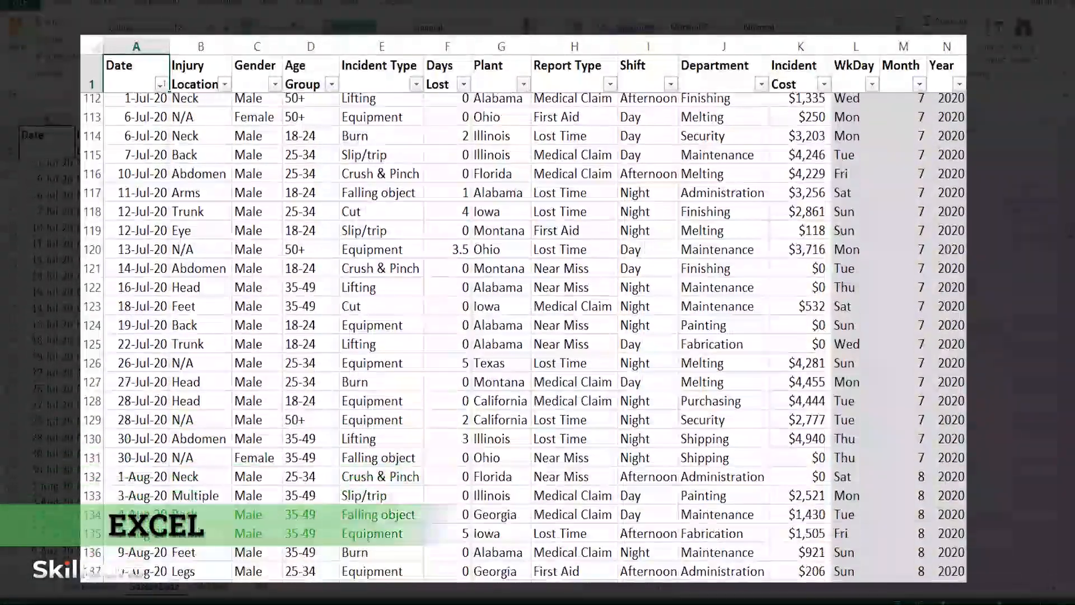
scroll(down, 3)
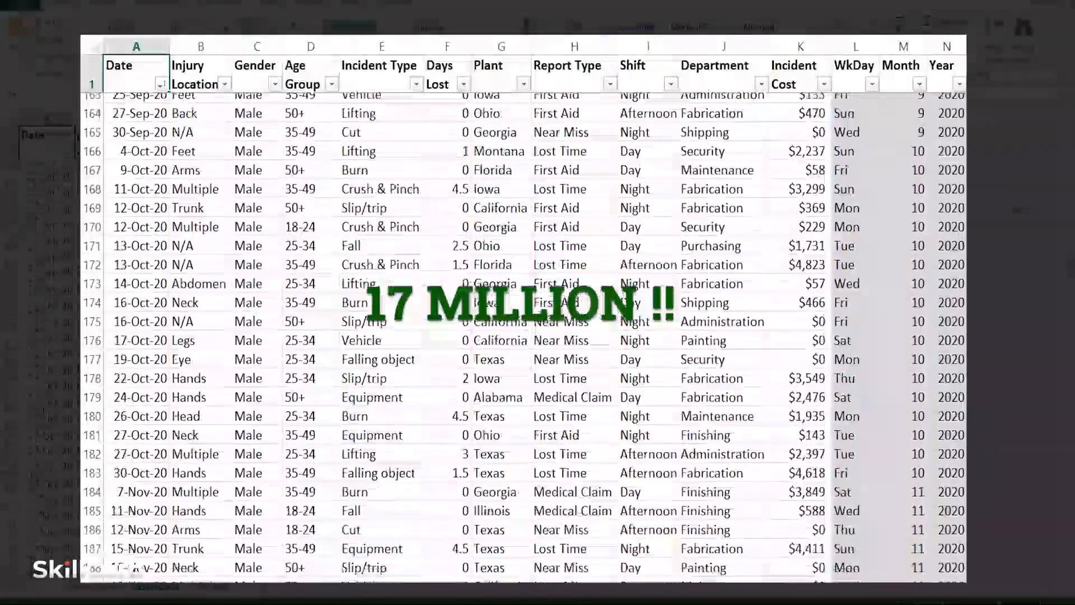
scroll(down, 3)
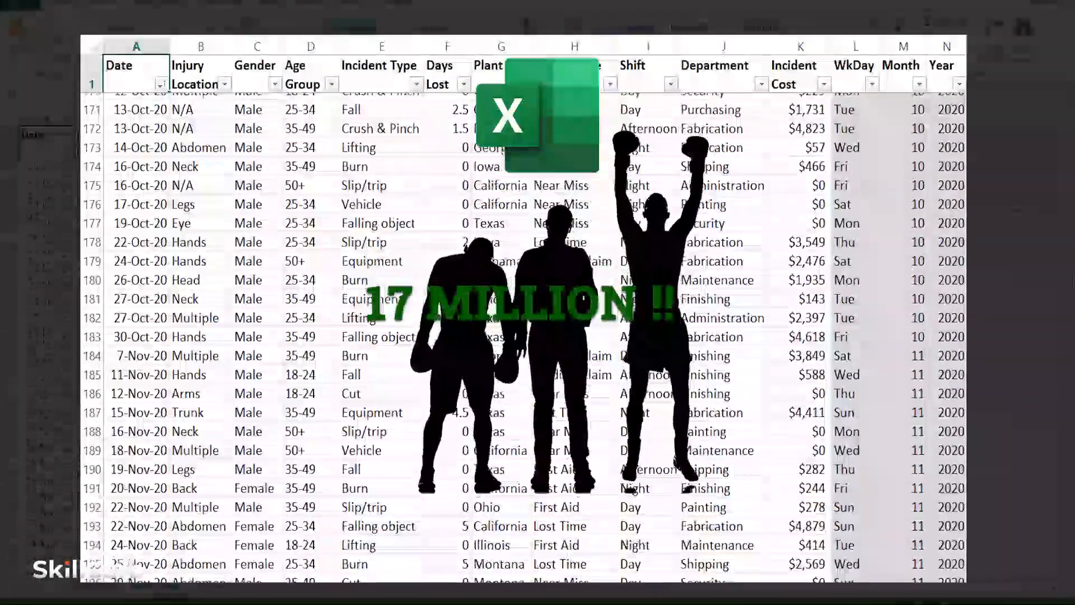
scroll(down, 3)
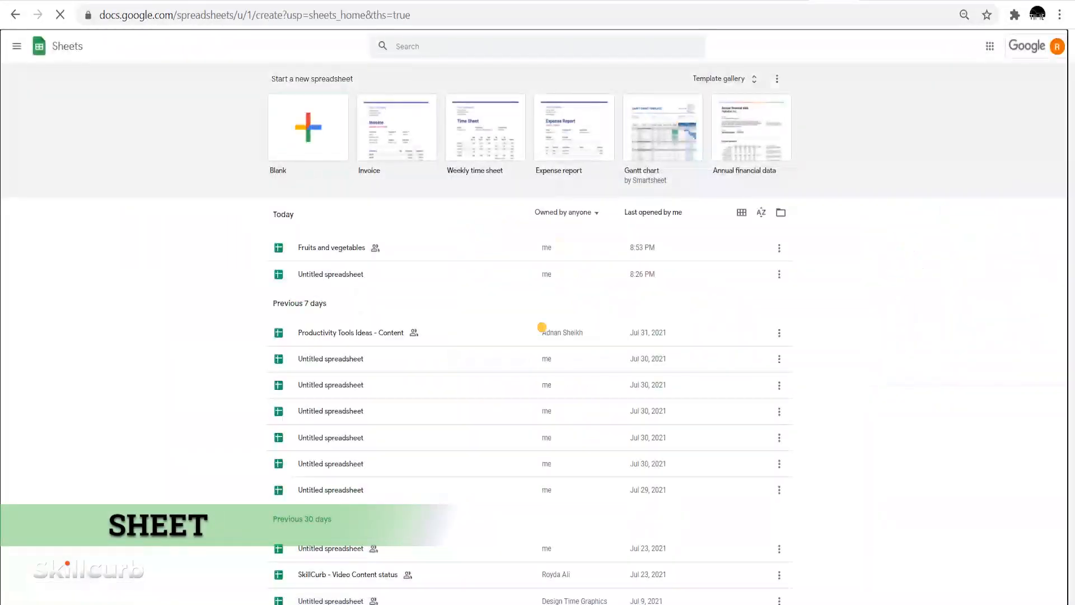
click(306, 127)
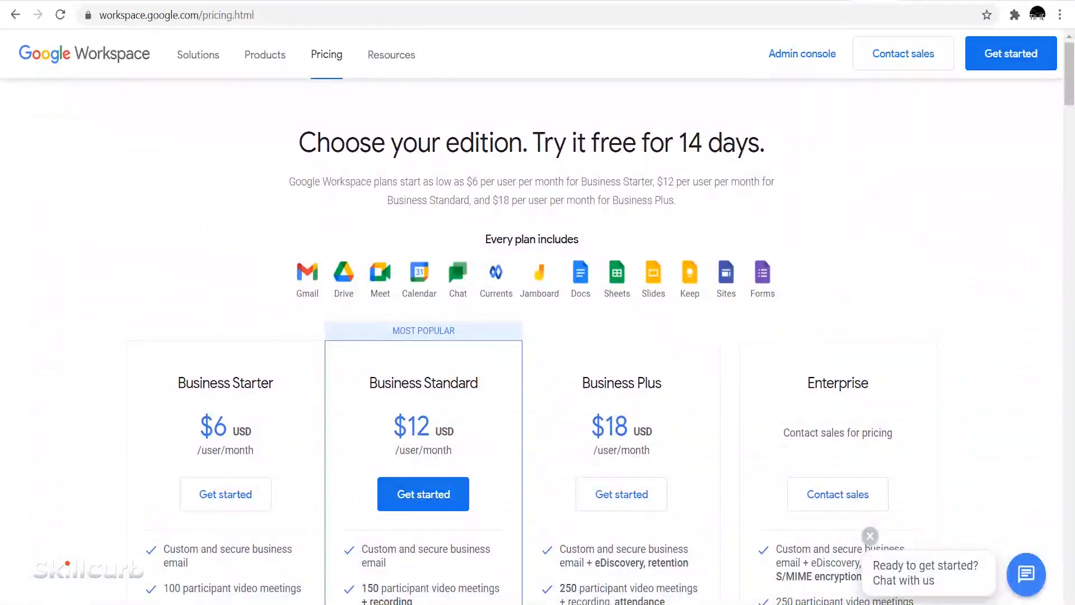
scroll(down, 3)
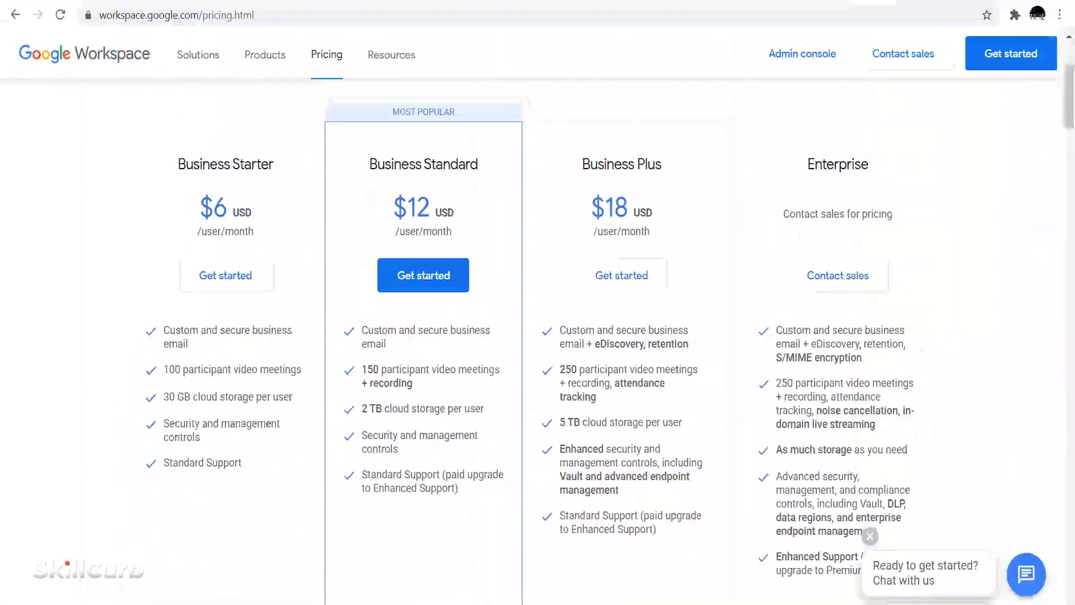
click(179, 15)
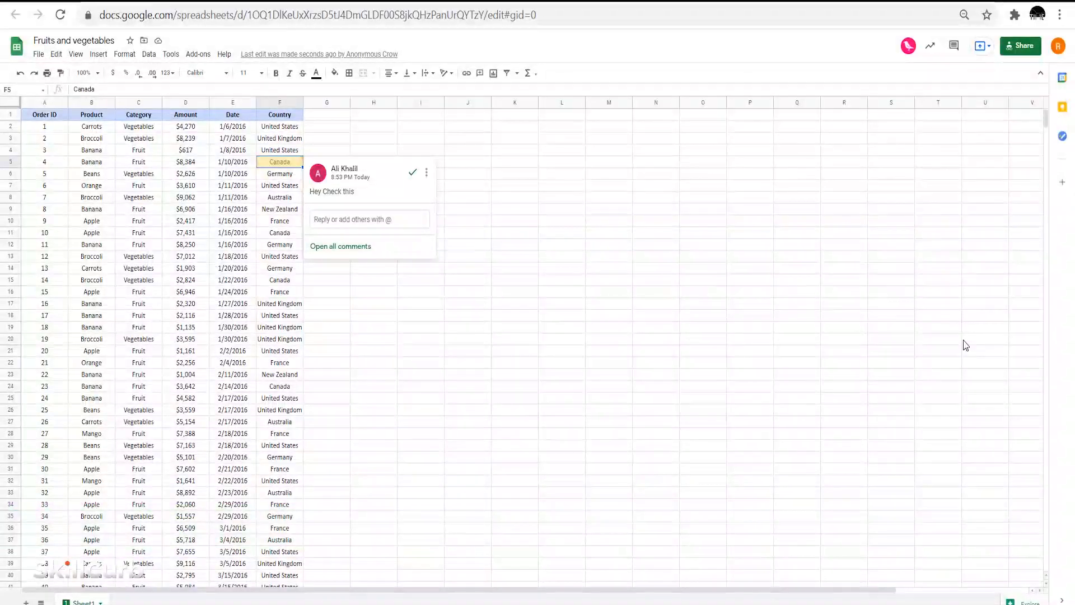
- Reply 'Sure!' to the comment on the Canada cell from the Comments panel
click(954, 46)
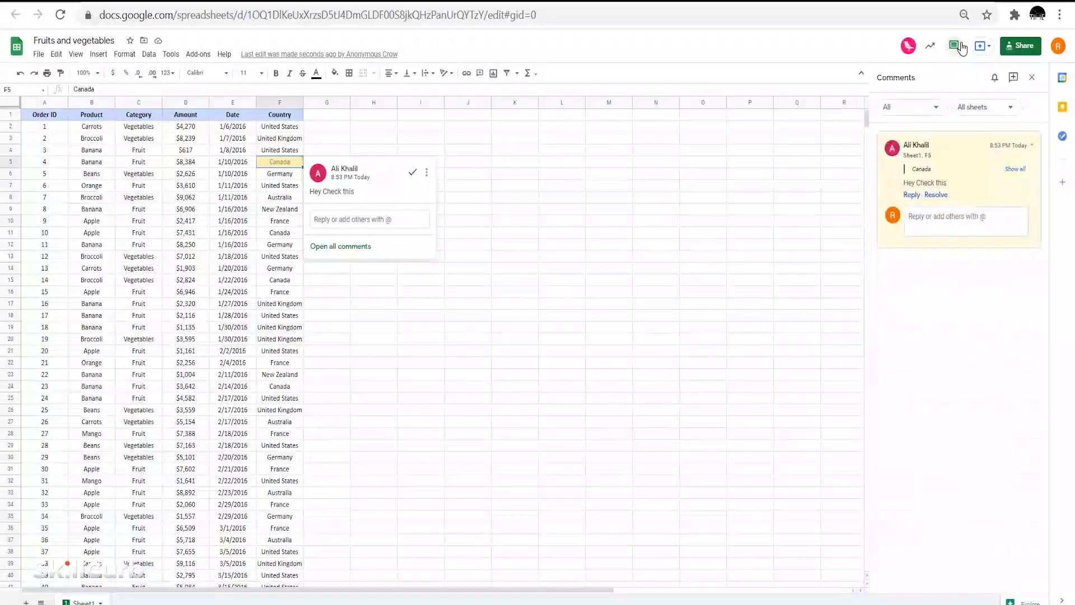
text(Sur)
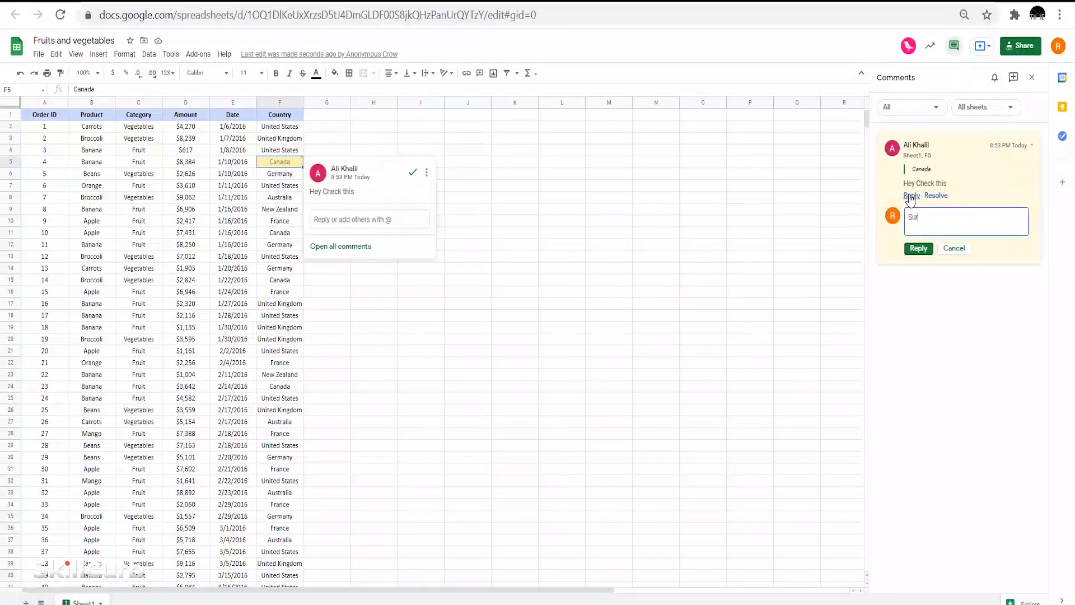
click(918, 249)
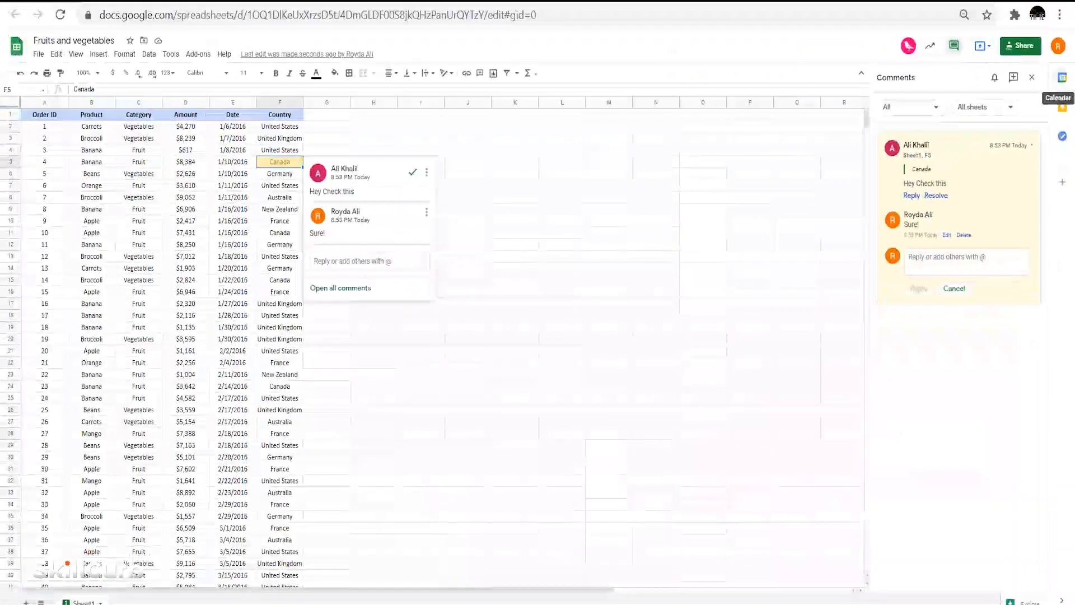
- Restrict link sharing to the skillcurb.com group and confirm the sharing settings
click(1019, 45)
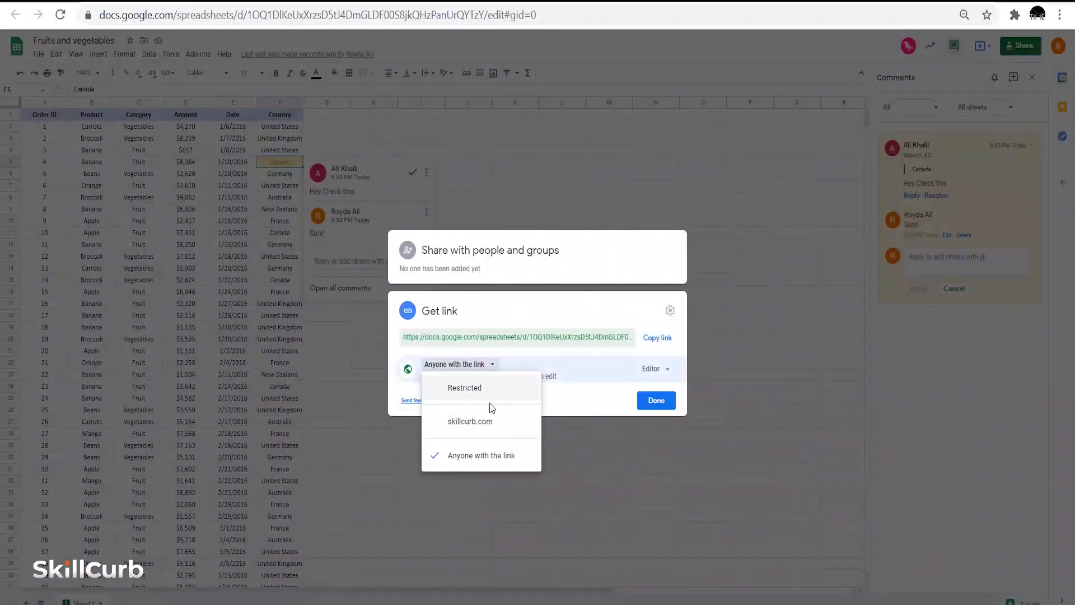
click(469, 421)
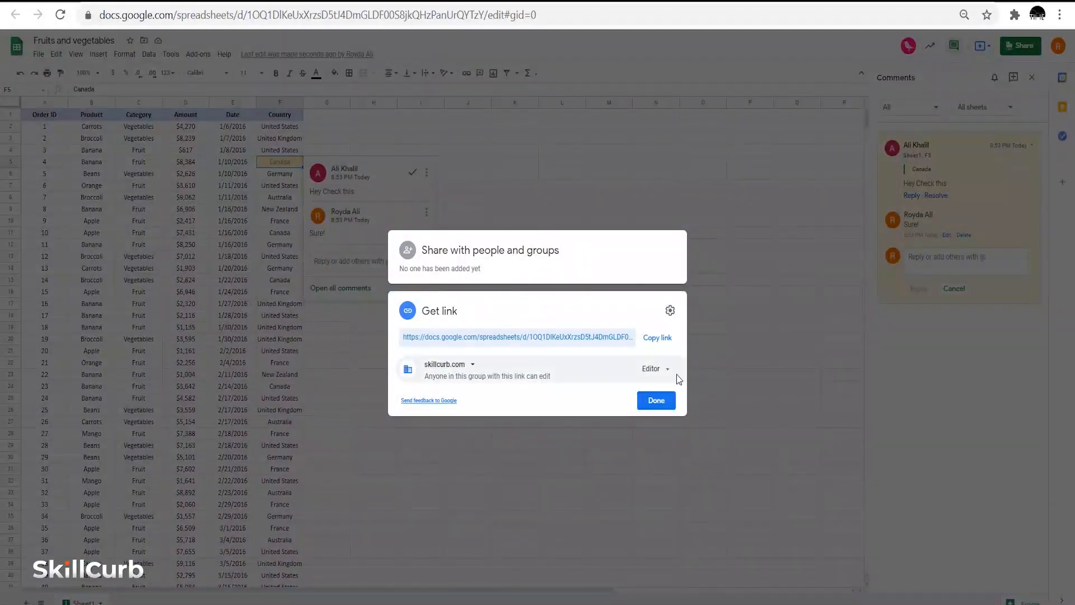
click(652, 368)
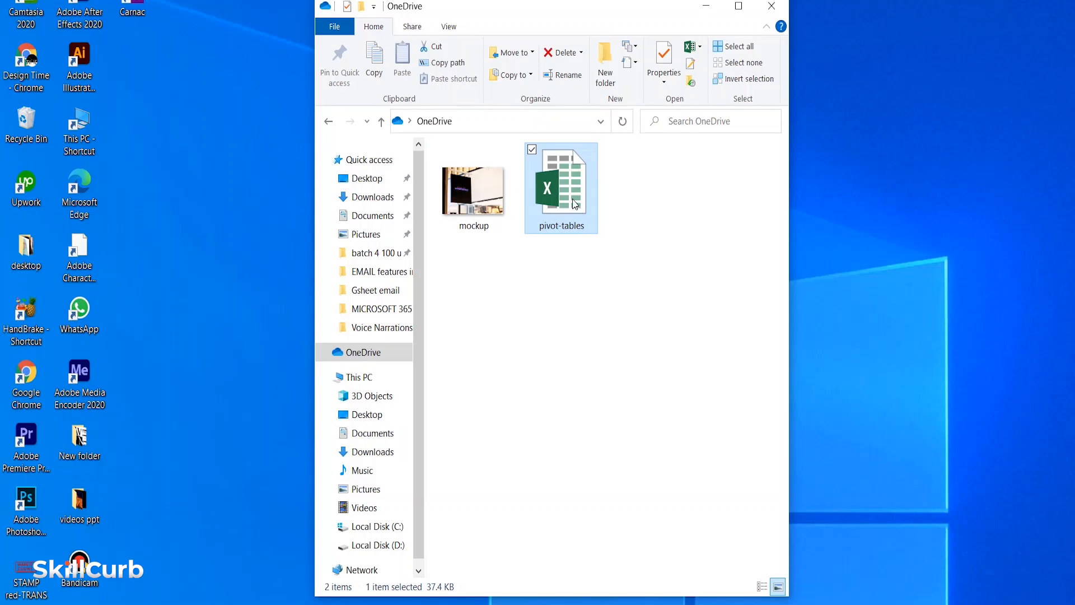
double_click(560, 185)
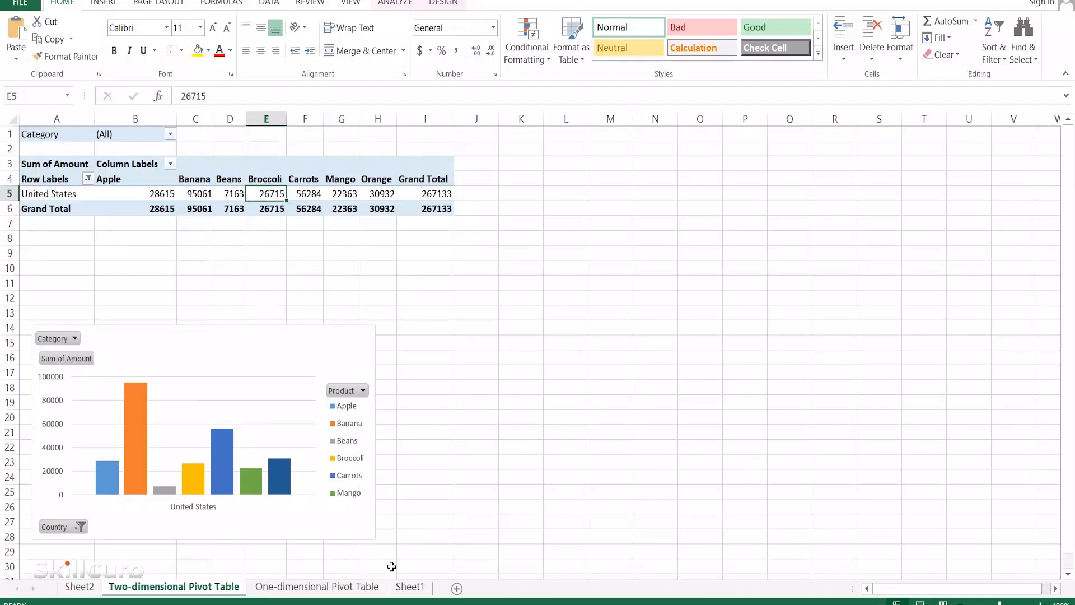
- Enter 5000 in an Amount cell on Sheet1 and show the SafetyData sheet in Normal view
click(410, 586)
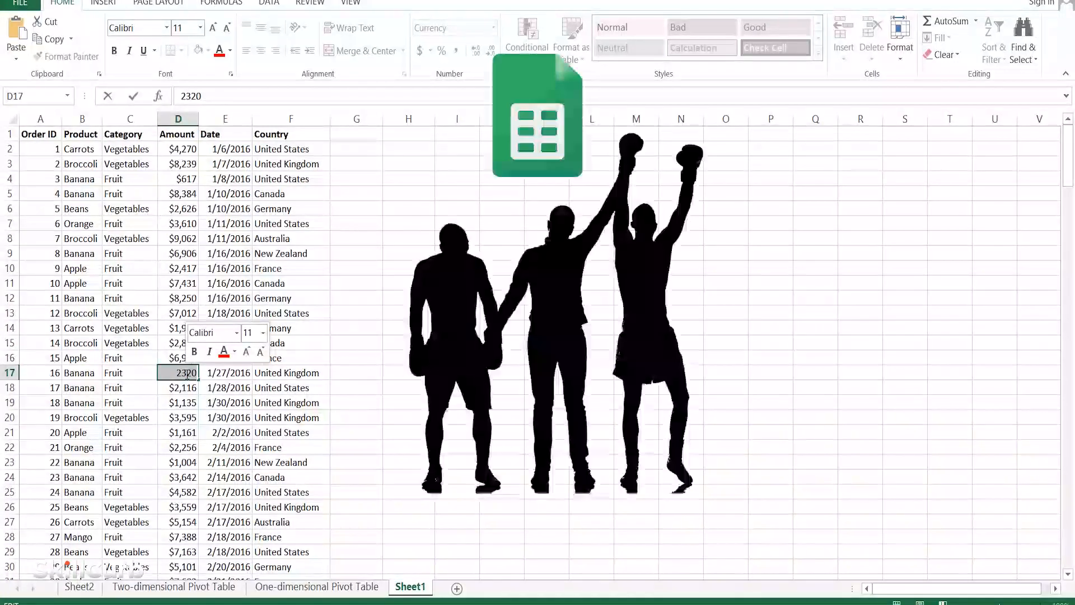
text(5000)
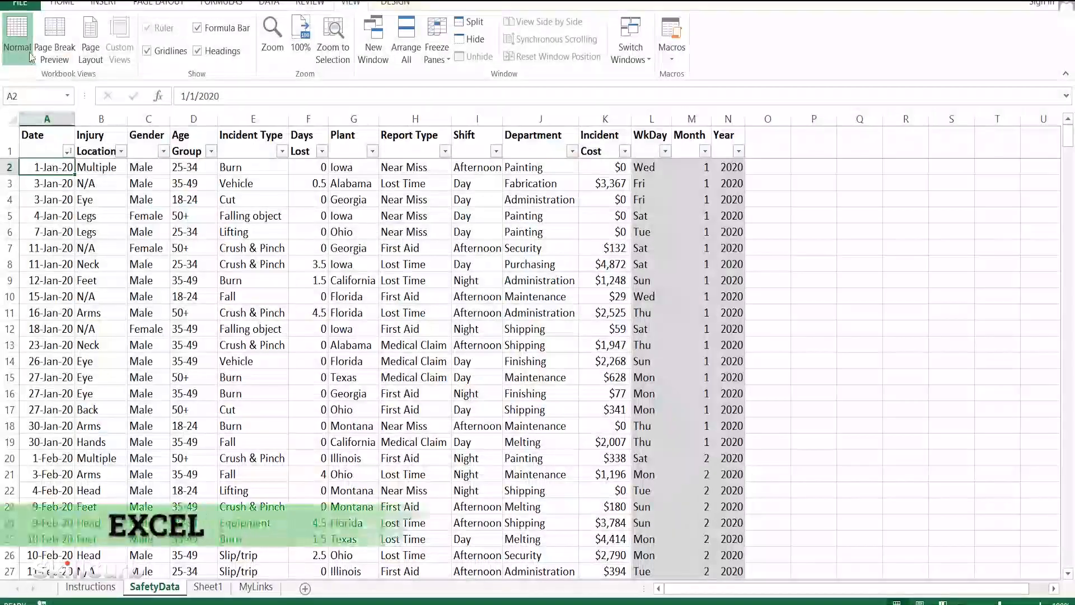
click(19, 5)
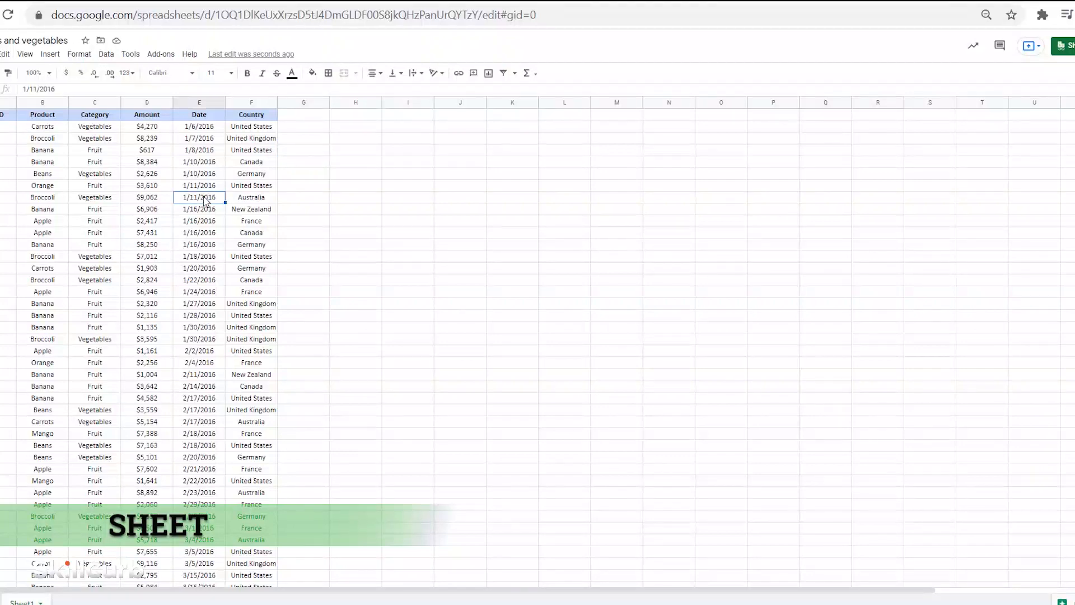
click(251, 138)
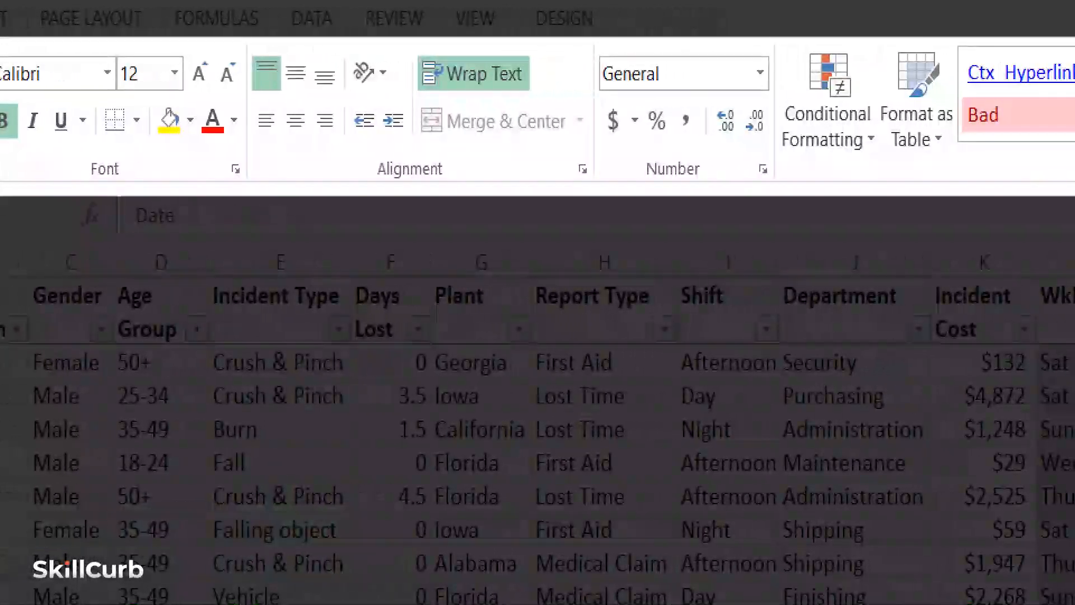
scroll(right, 3)
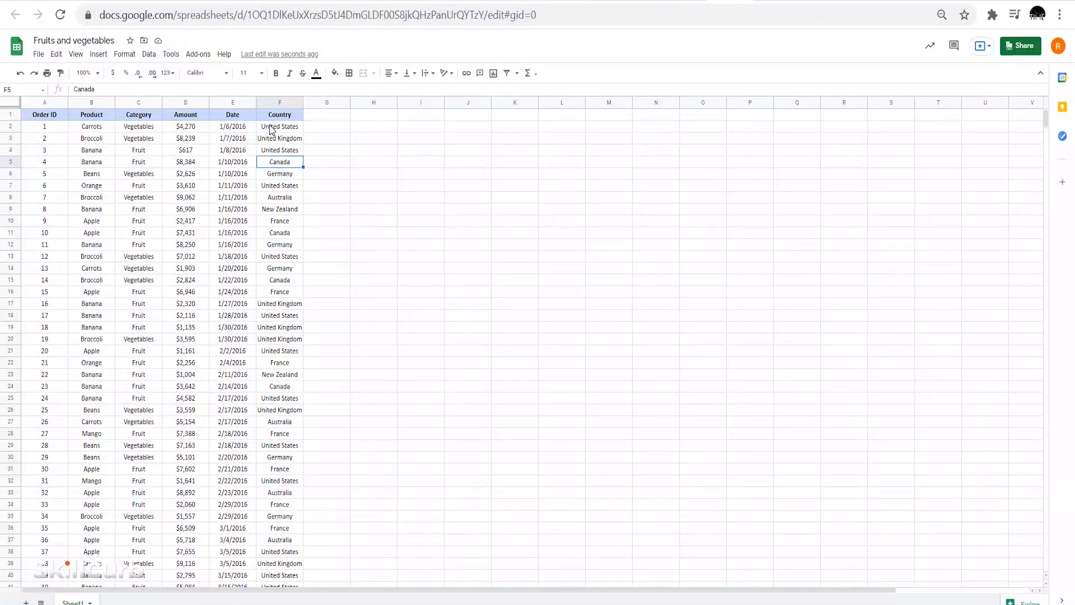
click(279, 127)
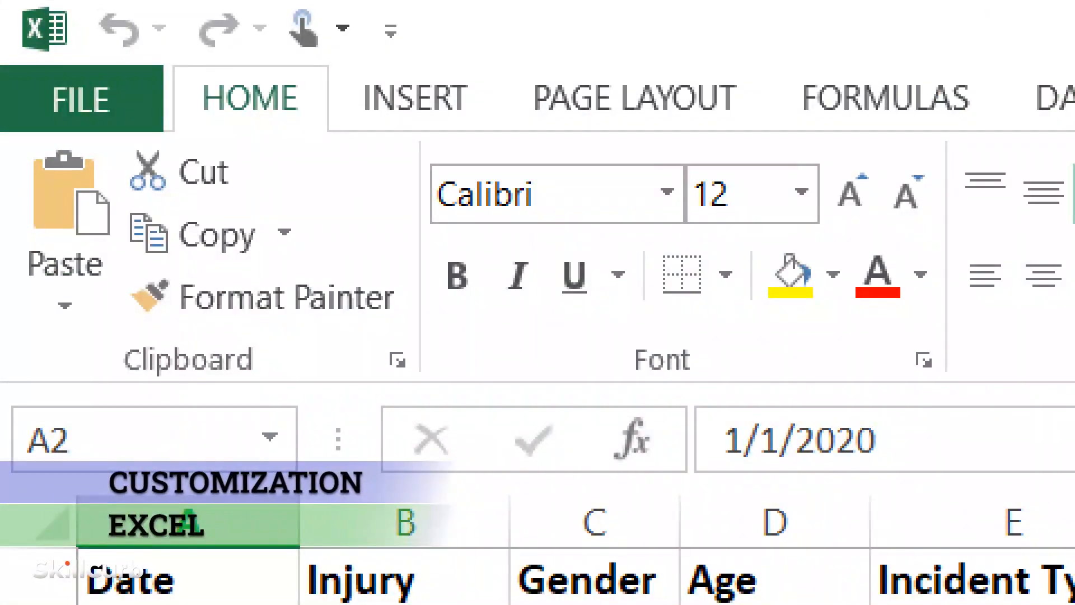
click(390, 29)
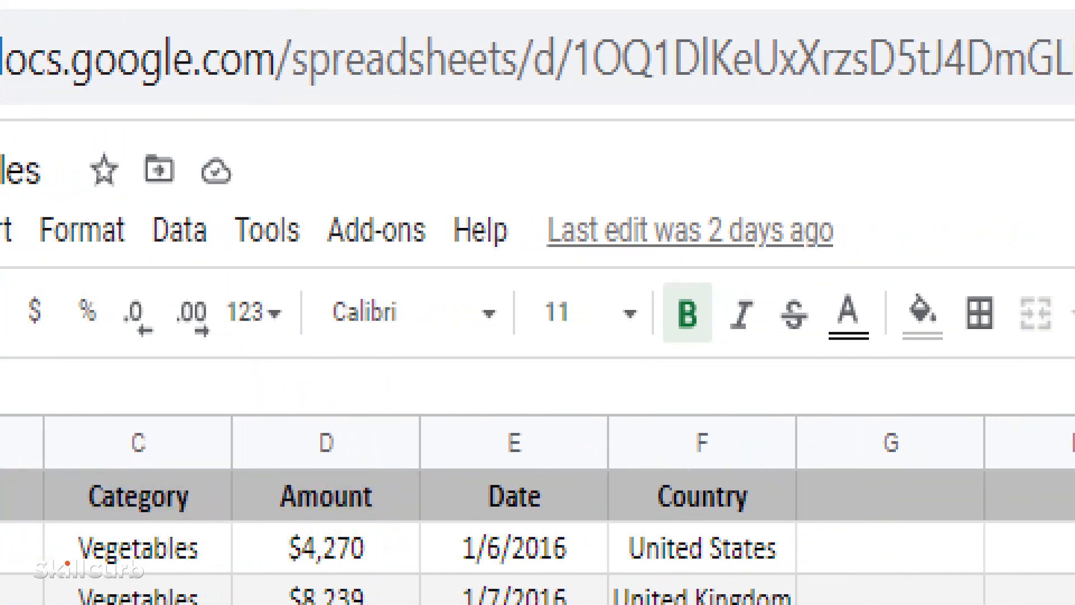
- Change the Amount-by-country chart type to a 3D pie in the Chart editor
scroll(right, 3)
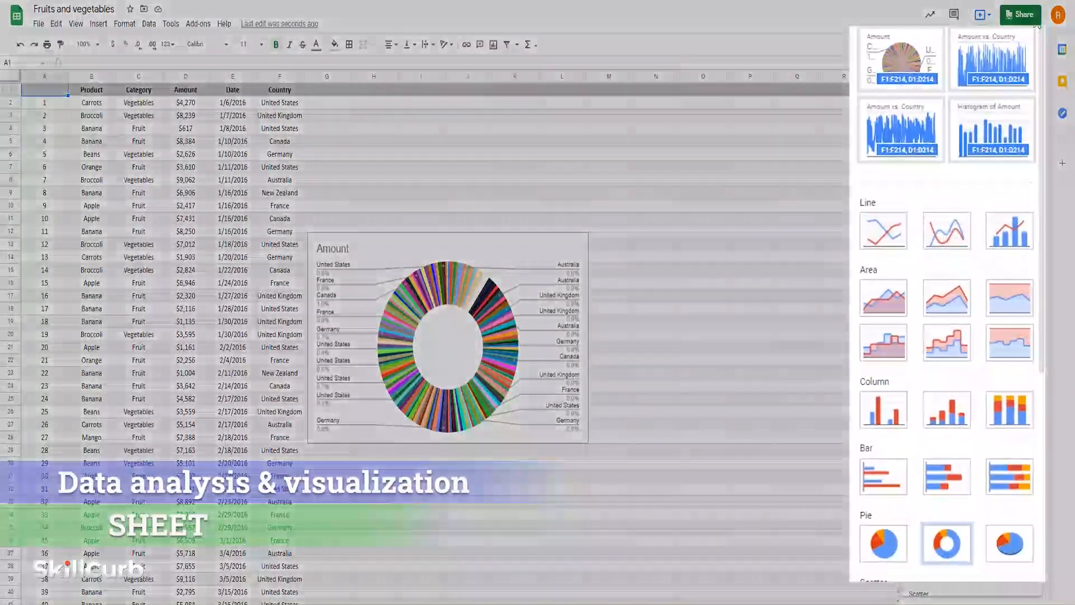
scroll(down, 3)
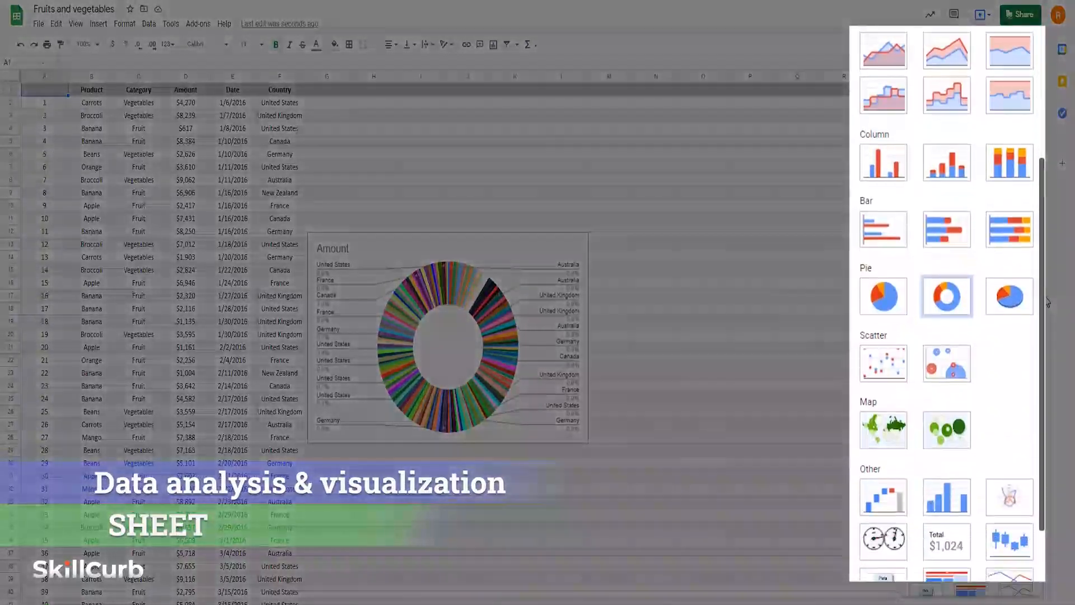
click(883, 364)
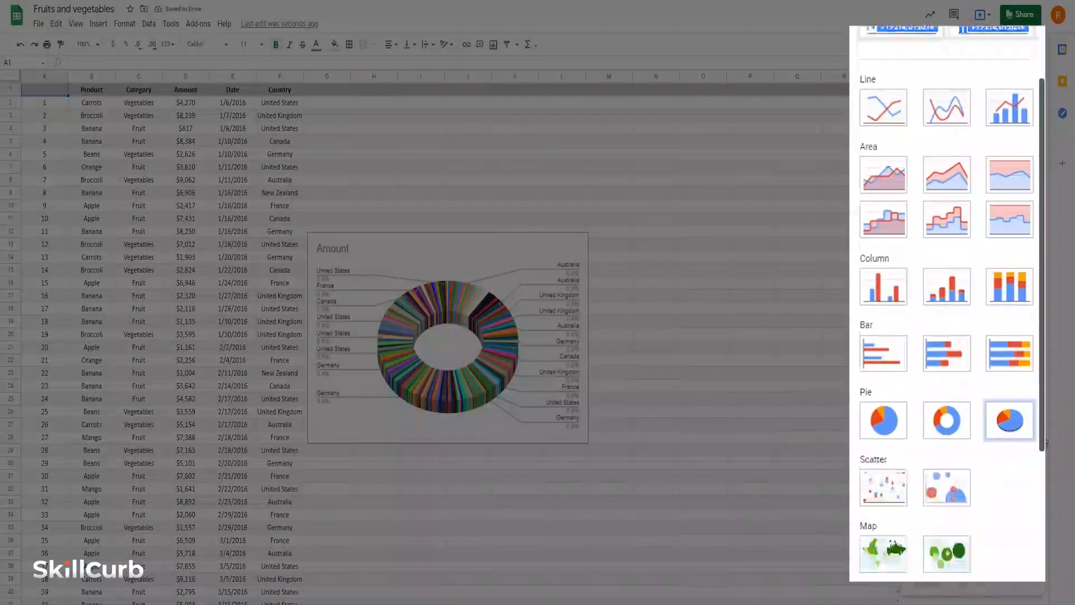
scroll(down, 3)
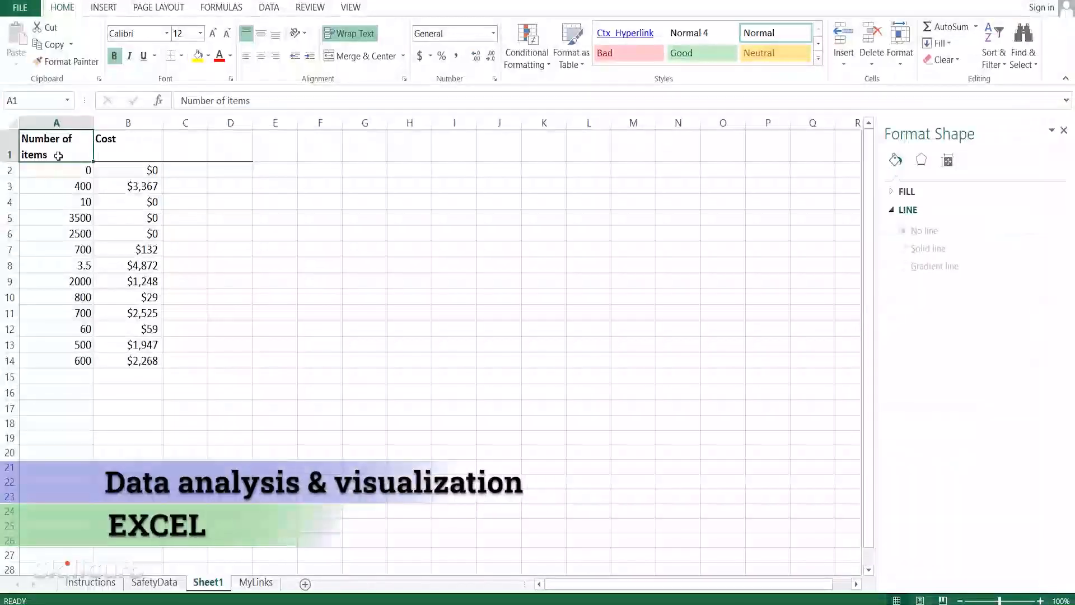
- Insert a 3-D Stacked Column chart from the Number of items and Cost data
click(103, 8)
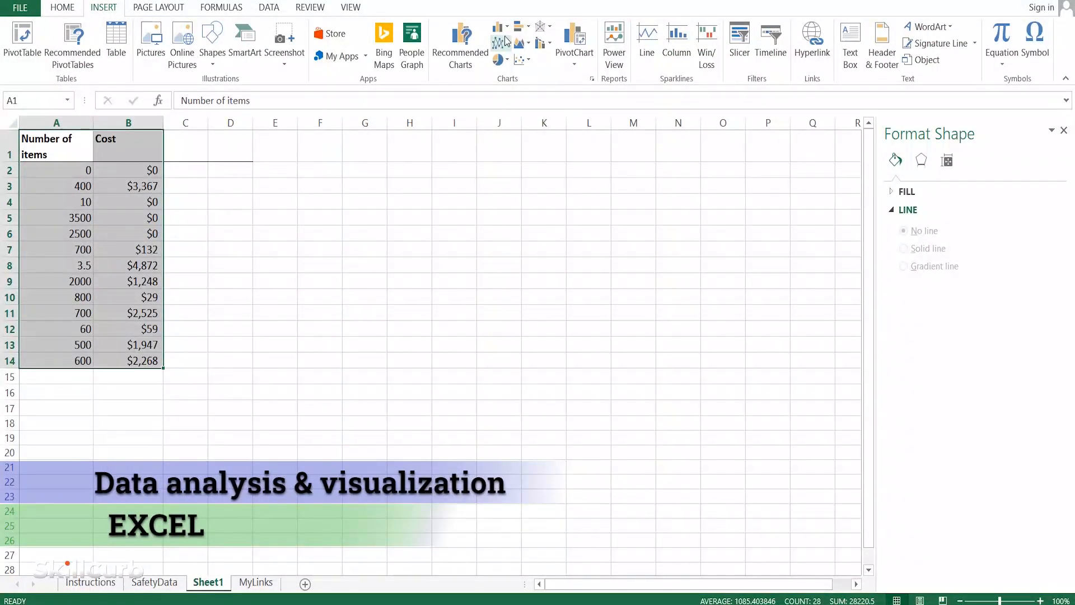
click(502, 25)
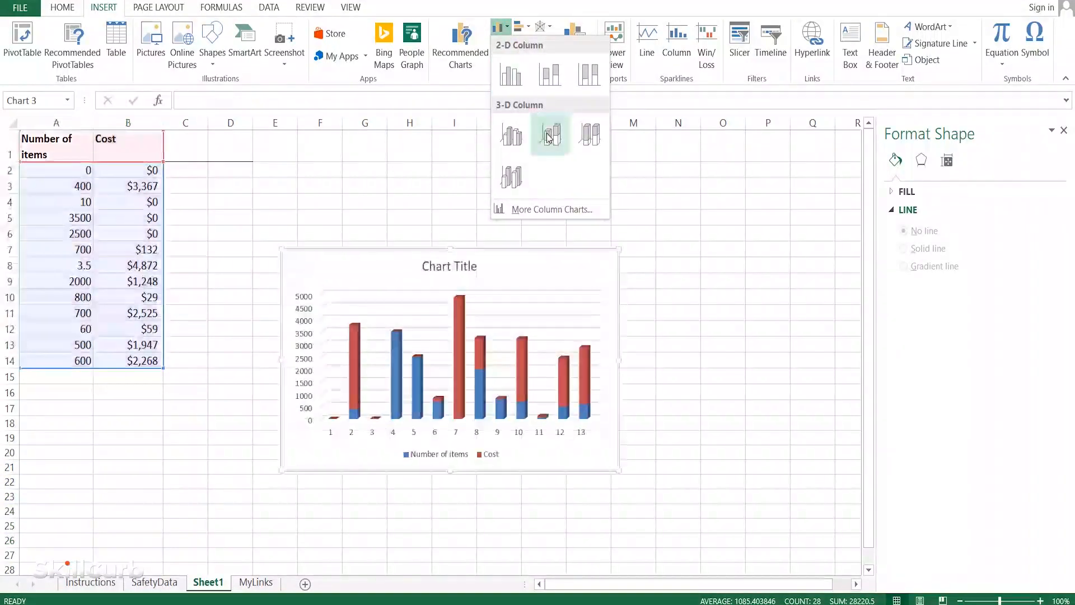
click(549, 135)
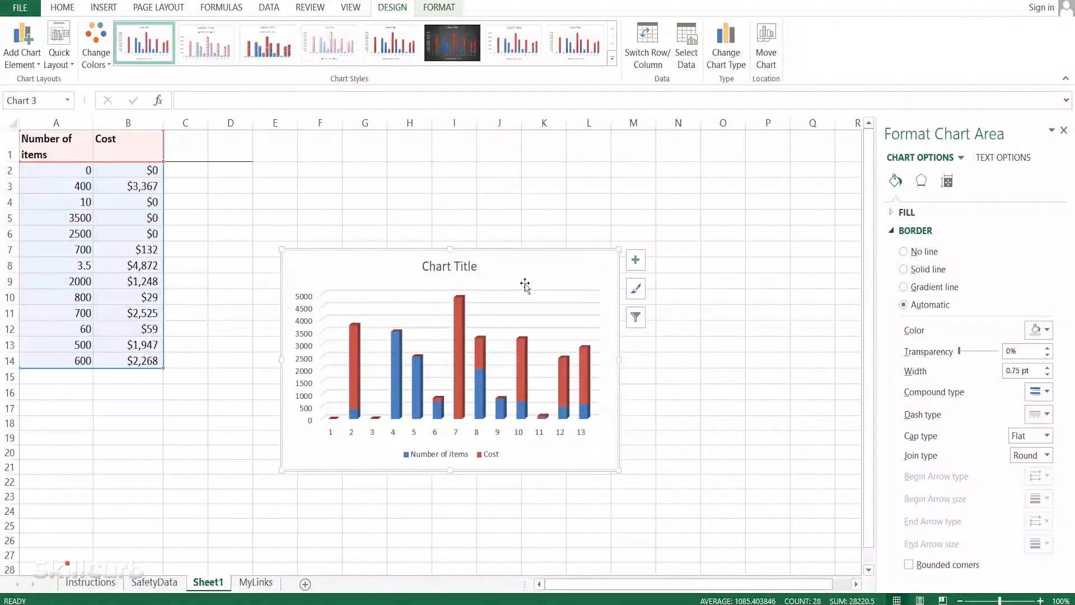
- Switch the chart's row/column grouping and adjust the column shape in Format Data Series
right_click(524, 284)
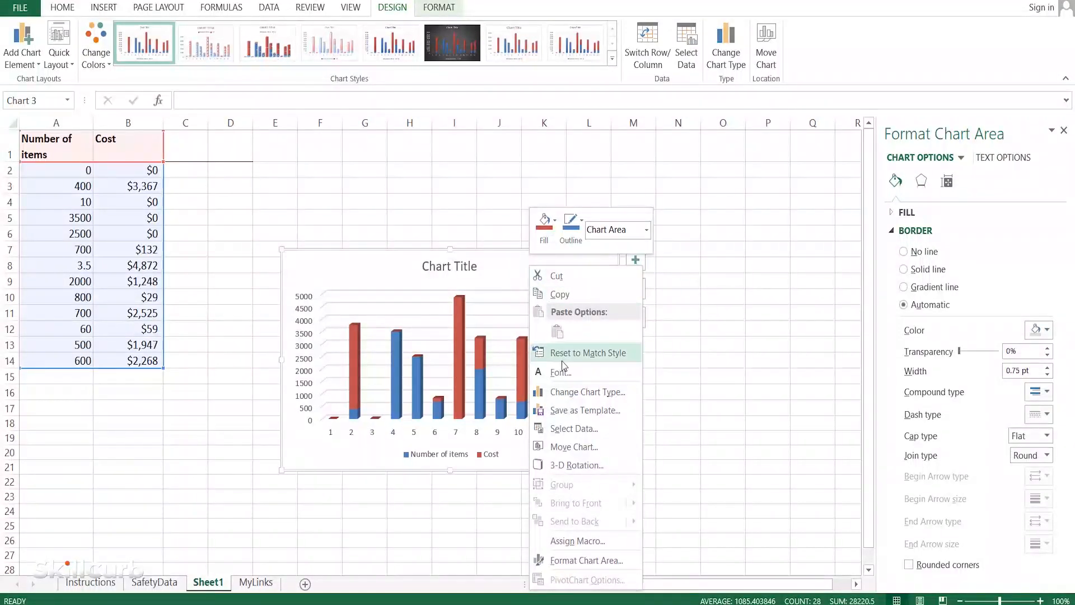
click(573, 427)
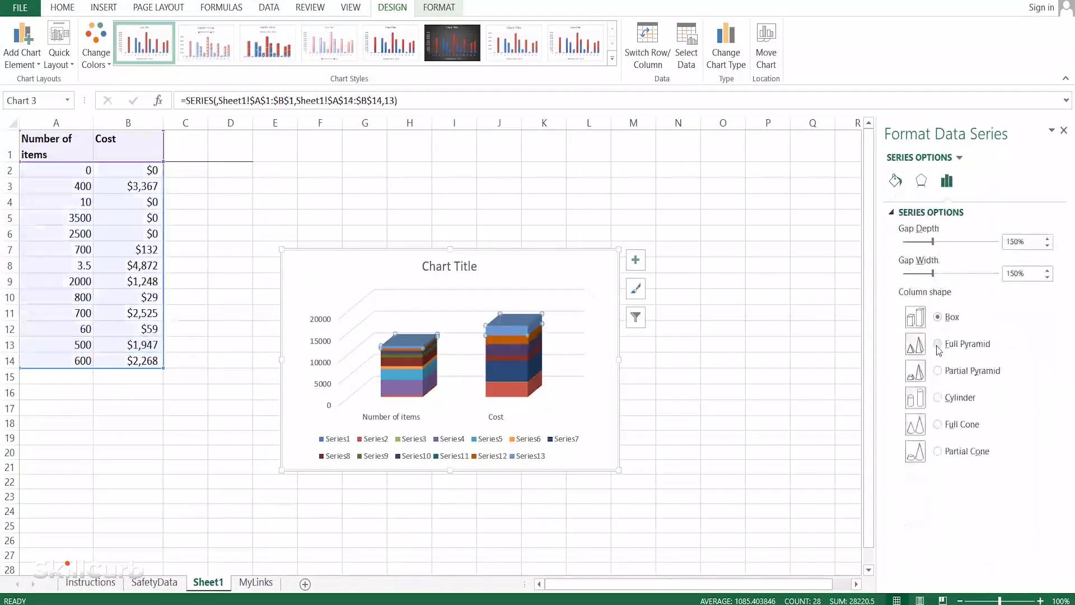
click(939, 343)
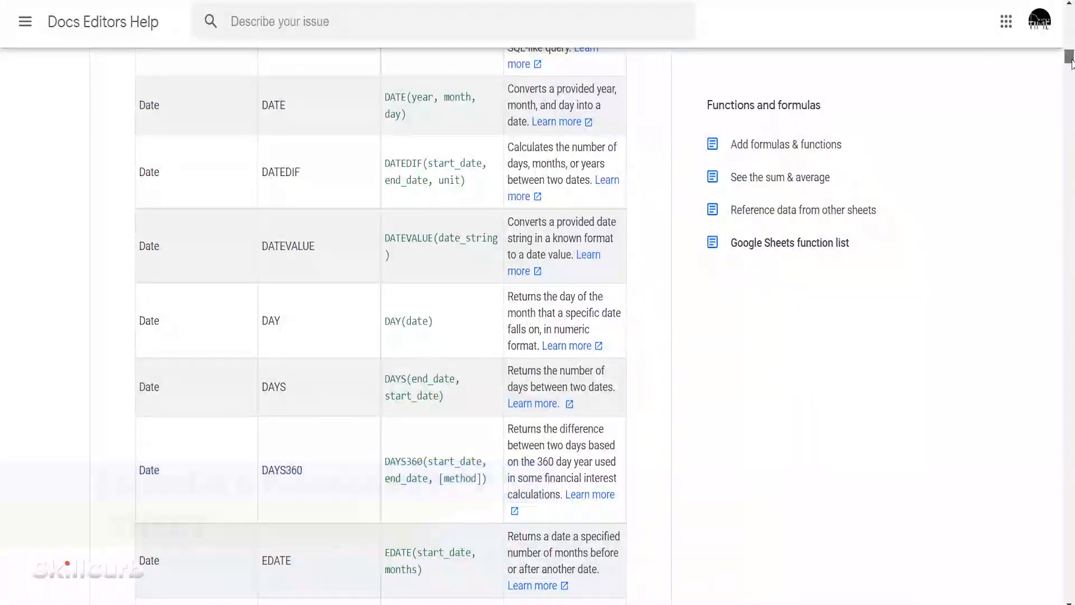
scroll(down, 3)
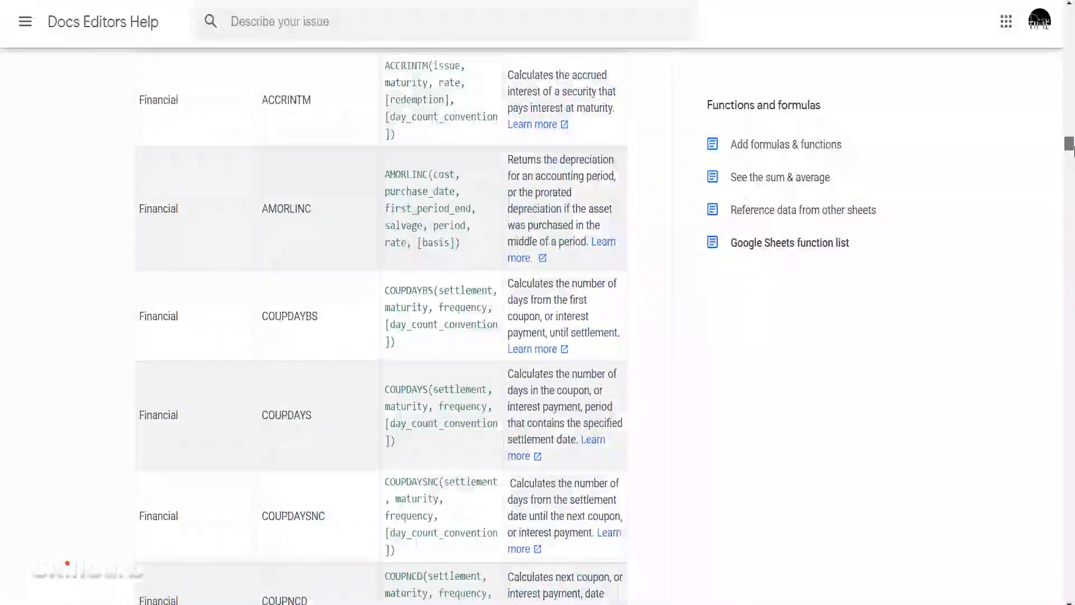
scroll(down, 3)
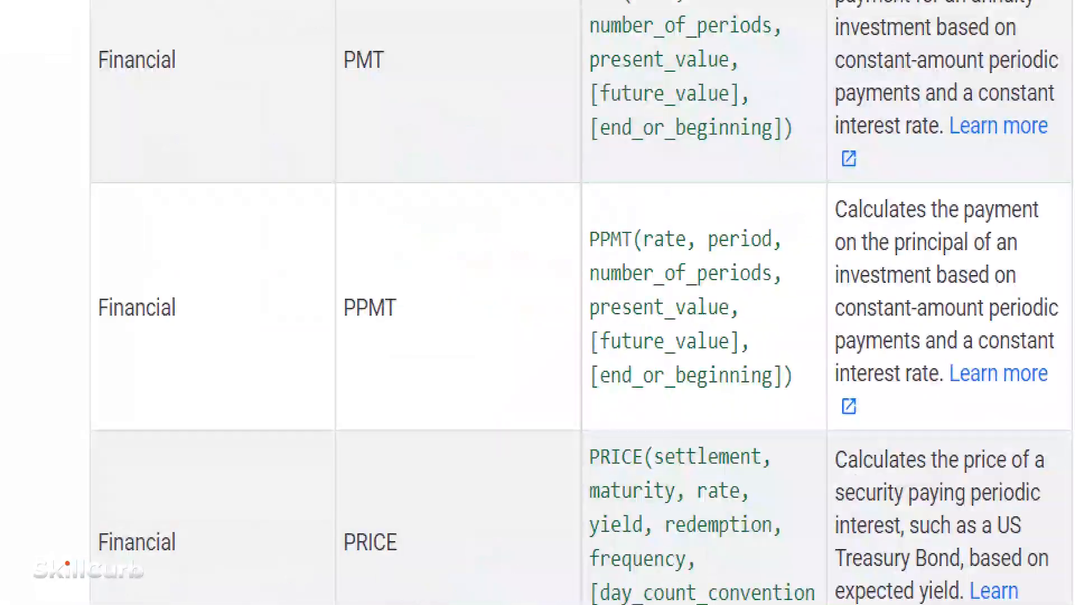
scroll(down, 3)
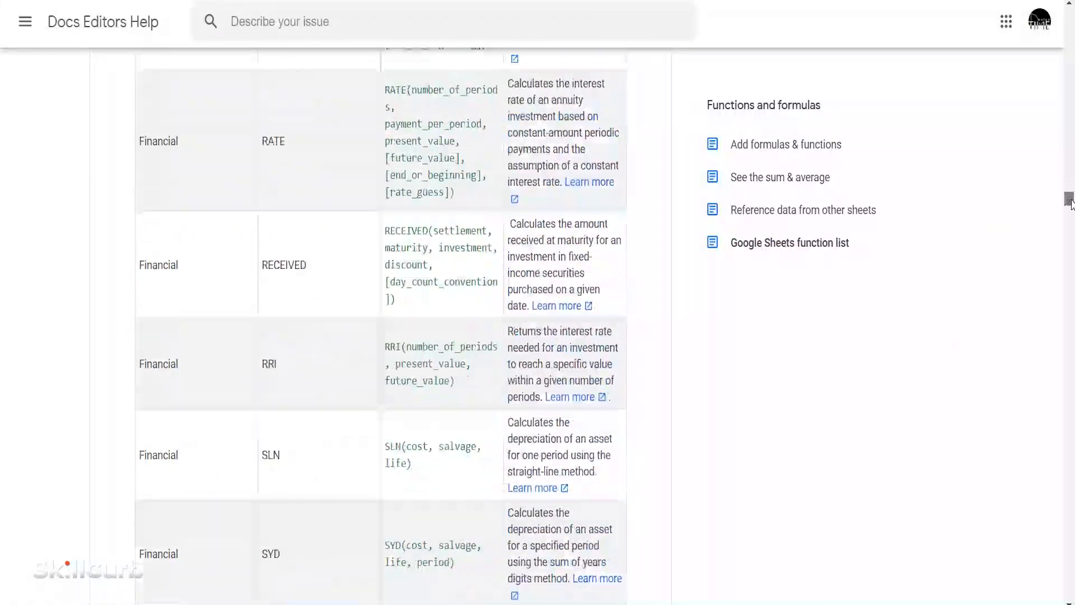
scroll(down, 3)
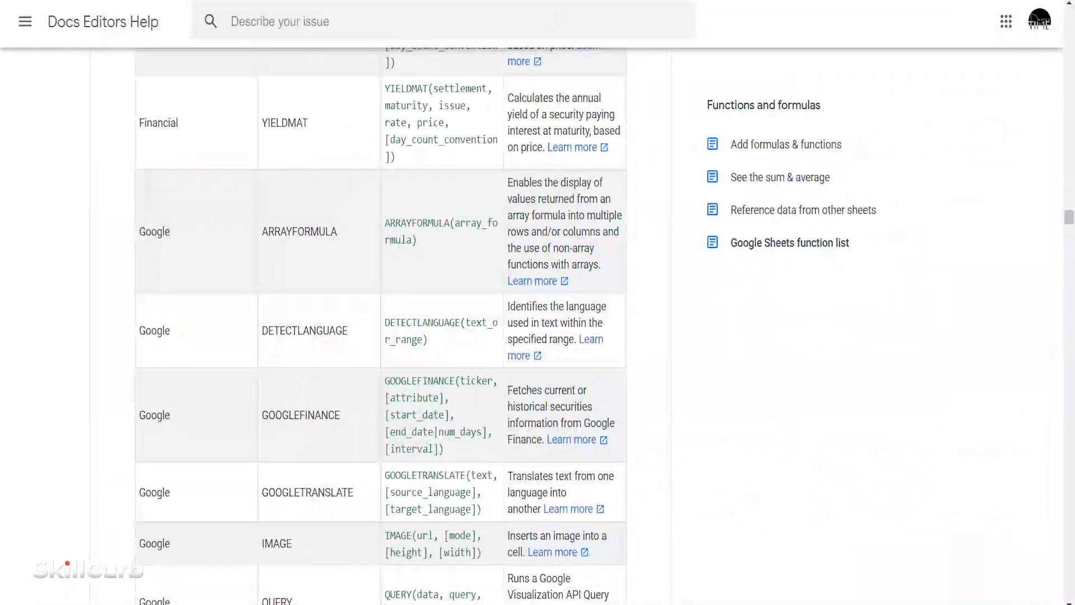
scroll(down, 3)
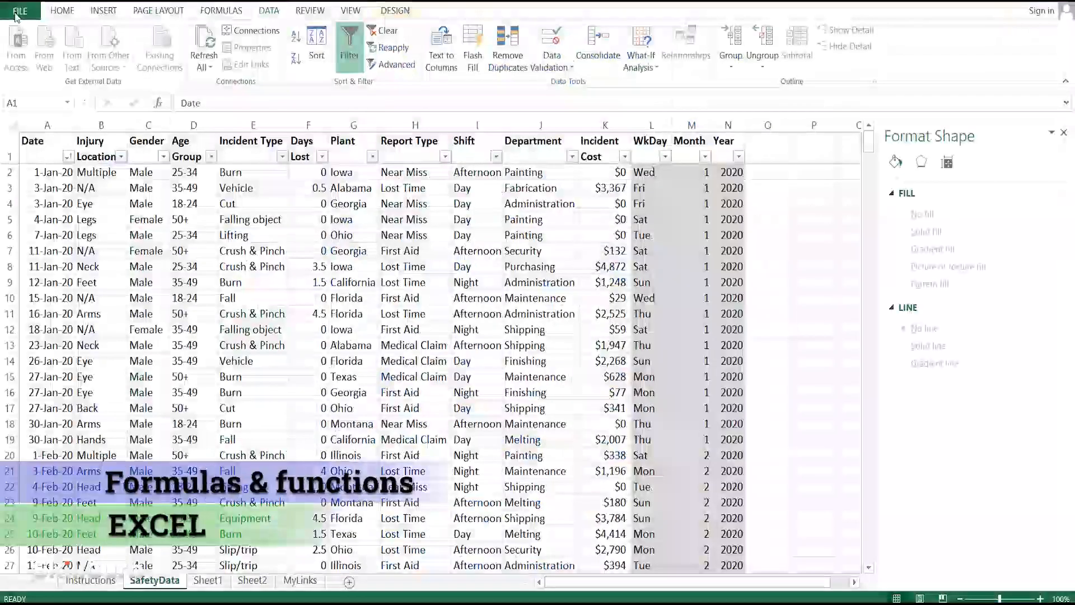
click(19, 10)
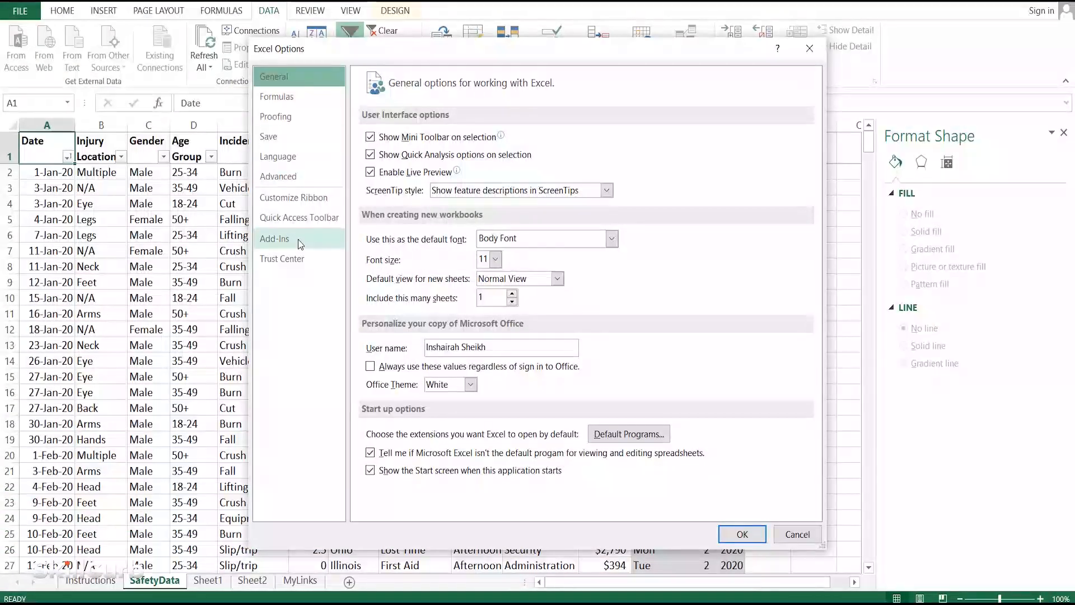
click(275, 238)
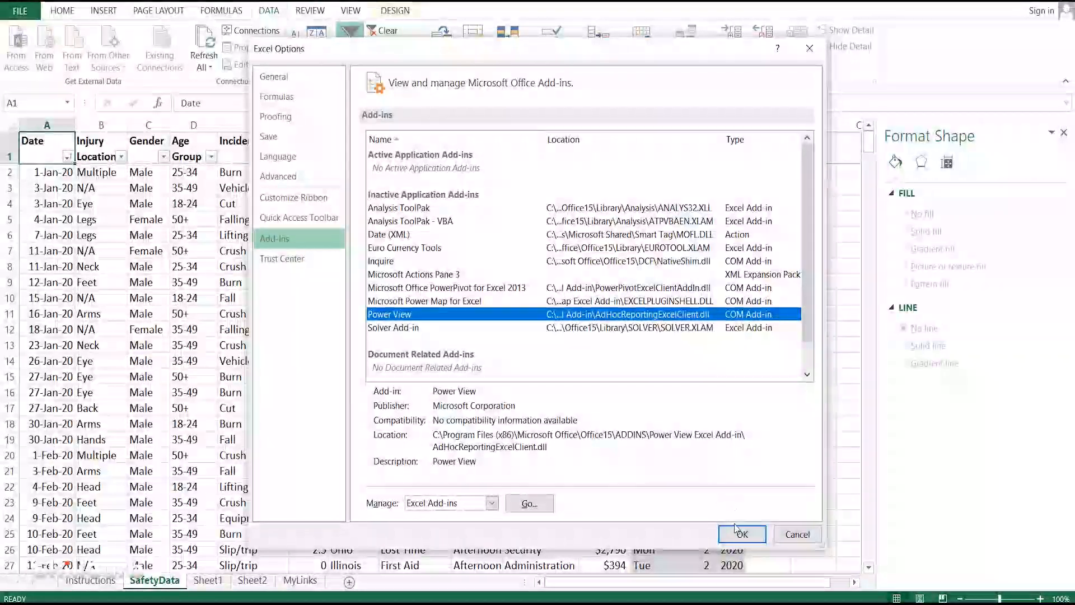
click(741, 534)
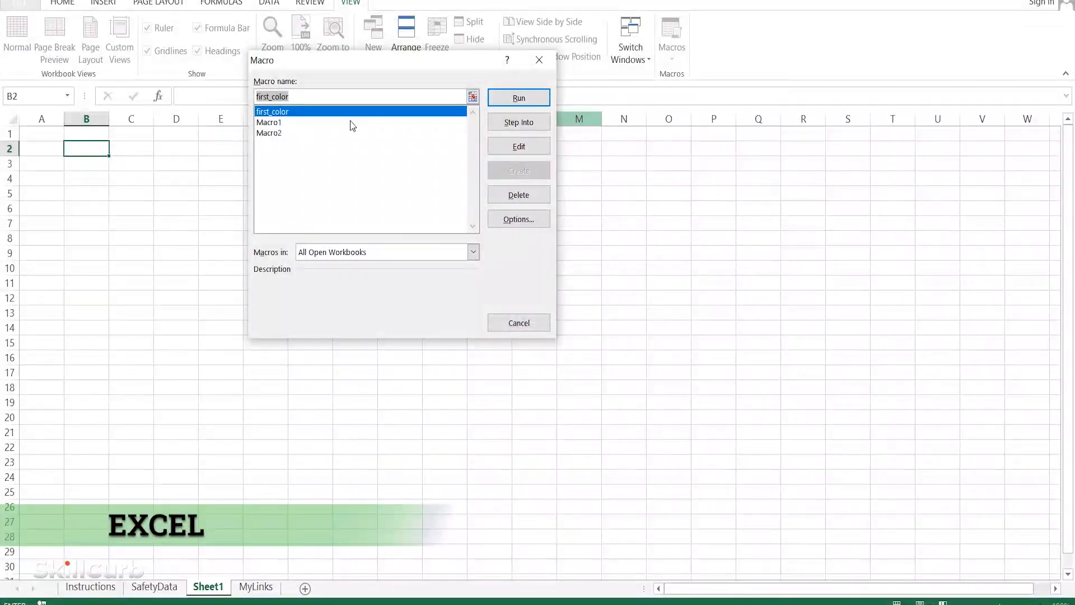
- Write Sub data() with MsgBox "error message" in the Error module and run it
click(519, 145)
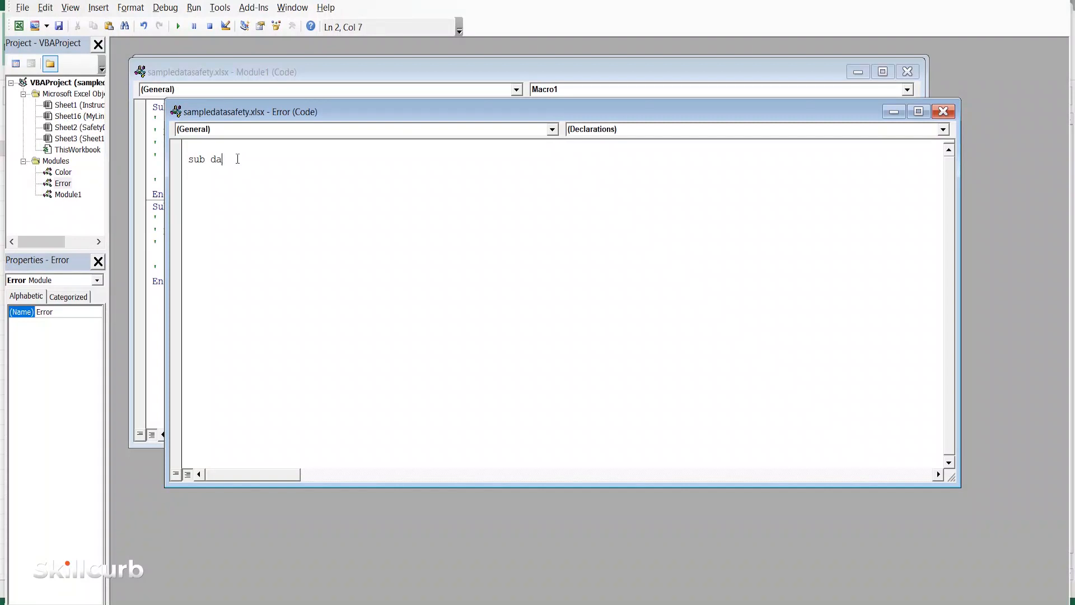
text(msgbox ")
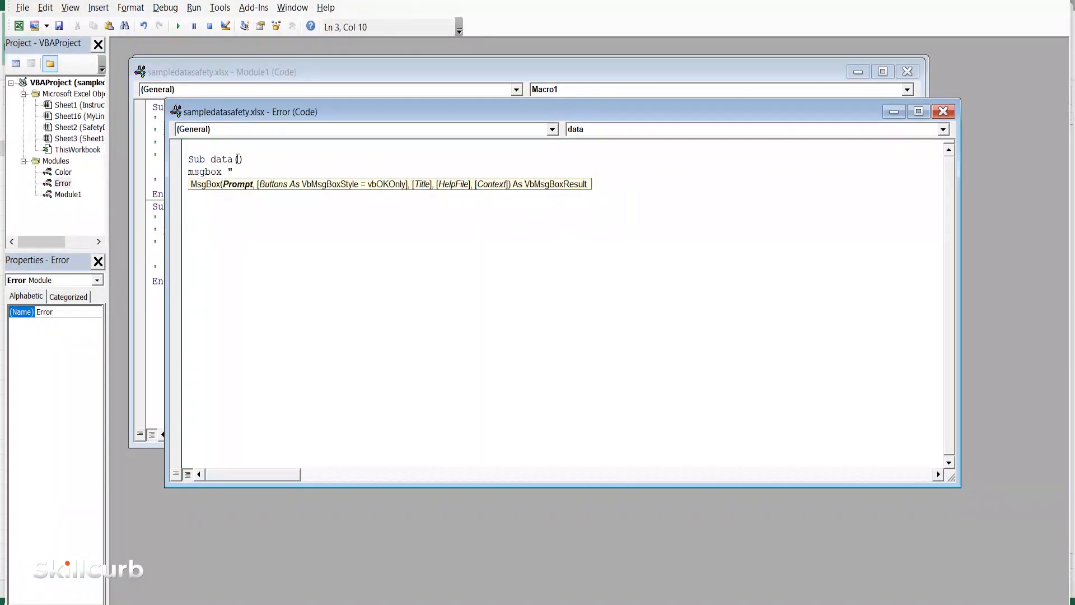
text(error message)
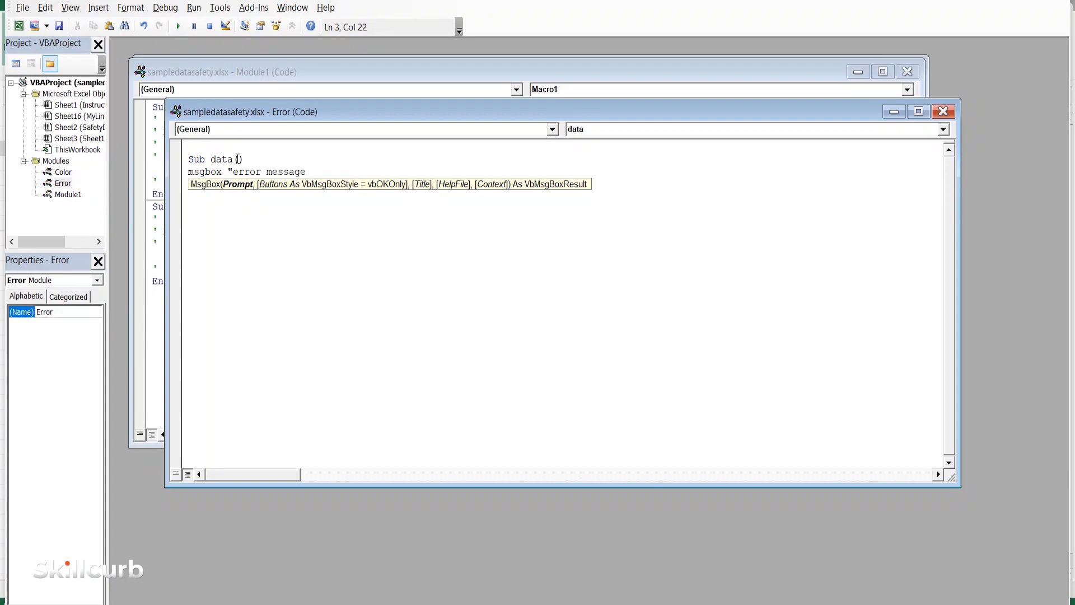
click(178, 26)
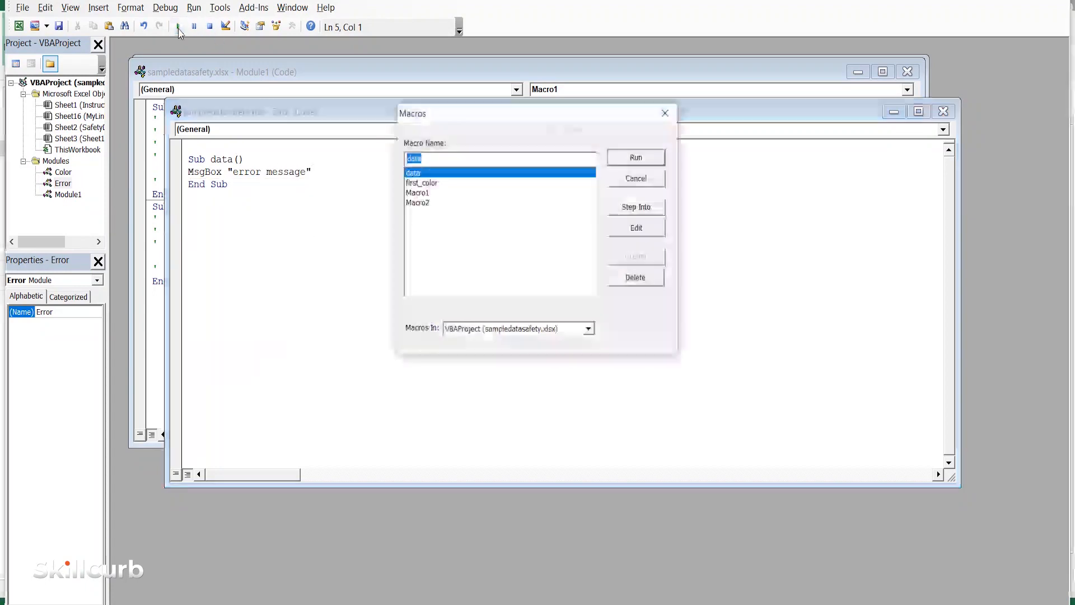
click(634, 178)
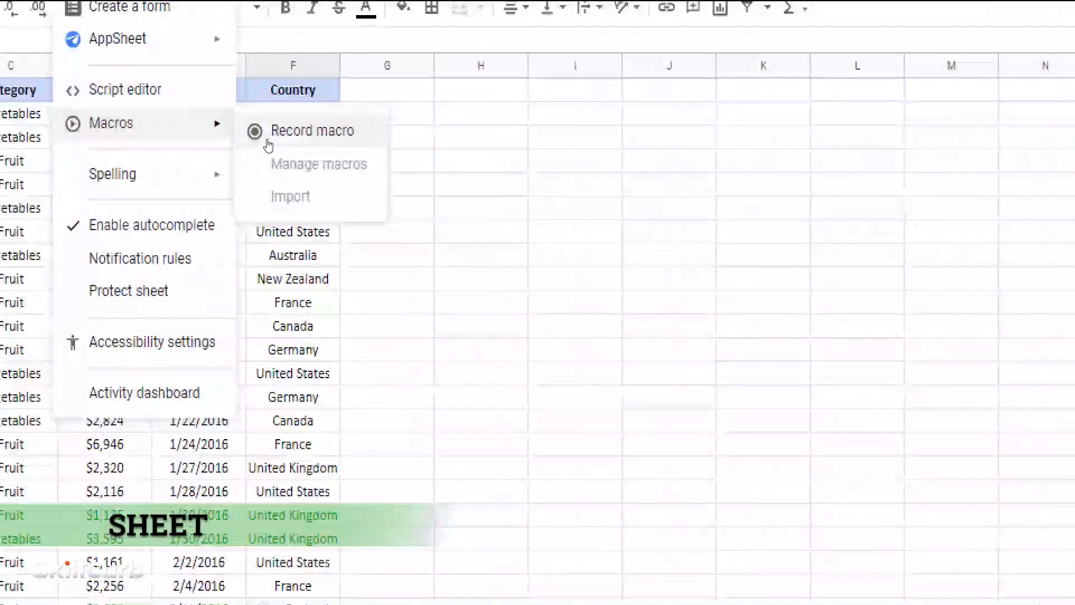
- Record applying alternating row colours to the table and save it as macro 'New colors'
click(296, 141)
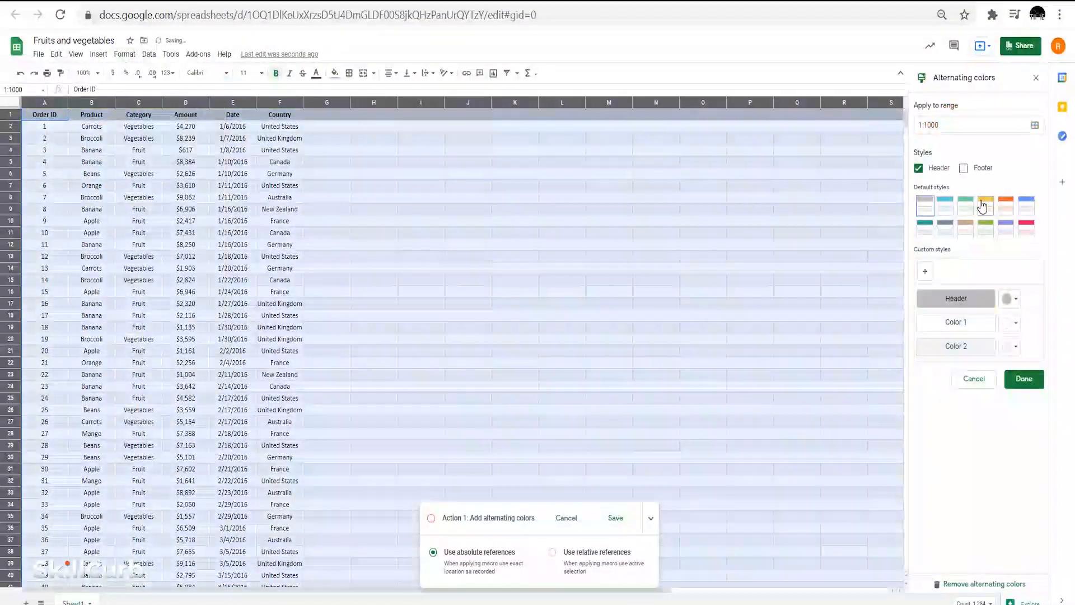
click(613, 517)
text(1)
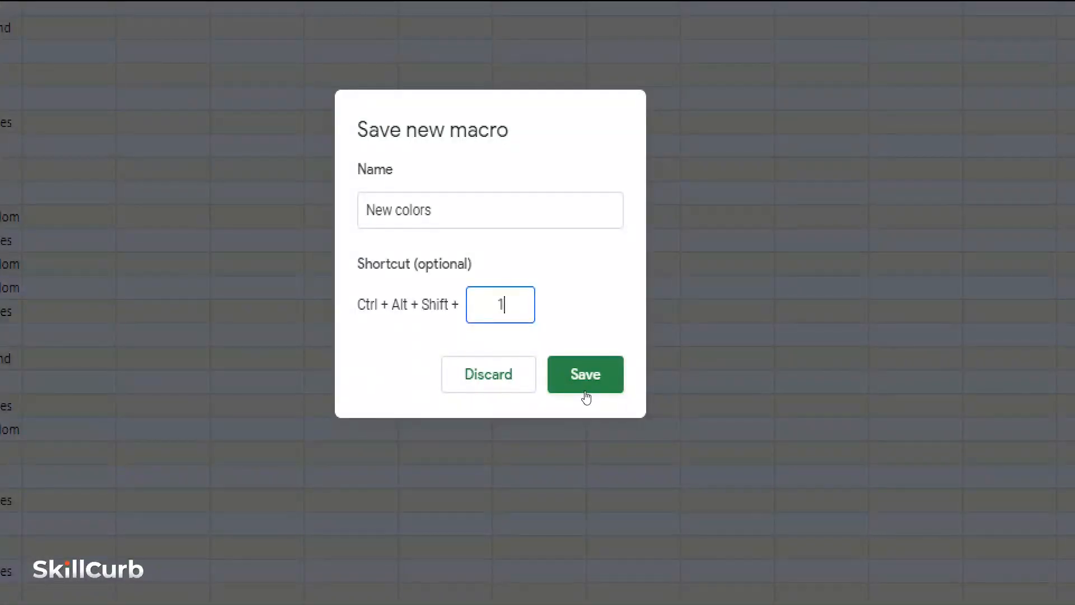
click(584, 374)
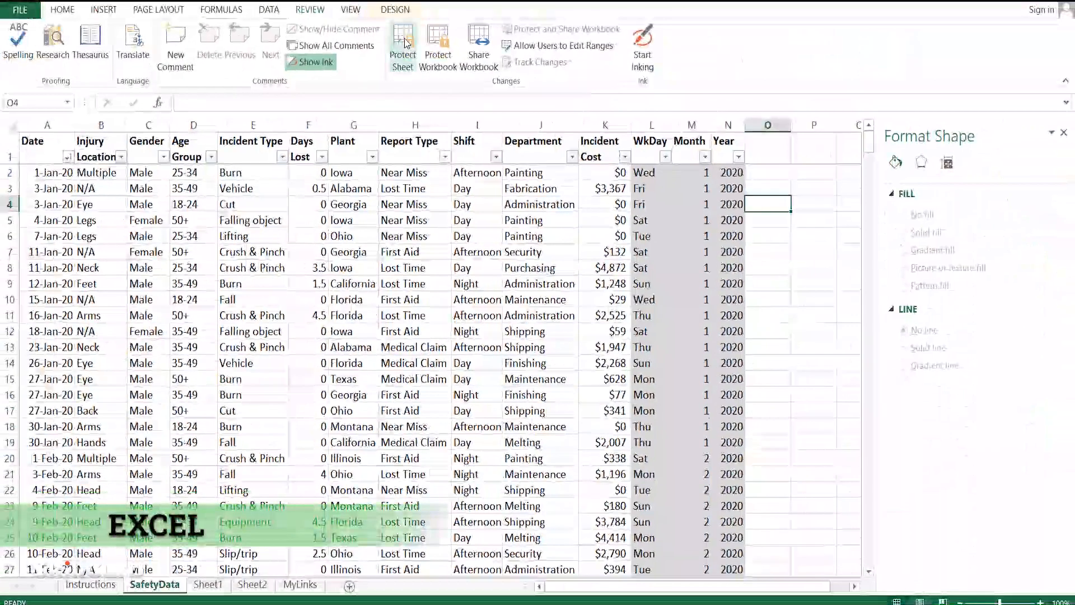
click(402, 41)
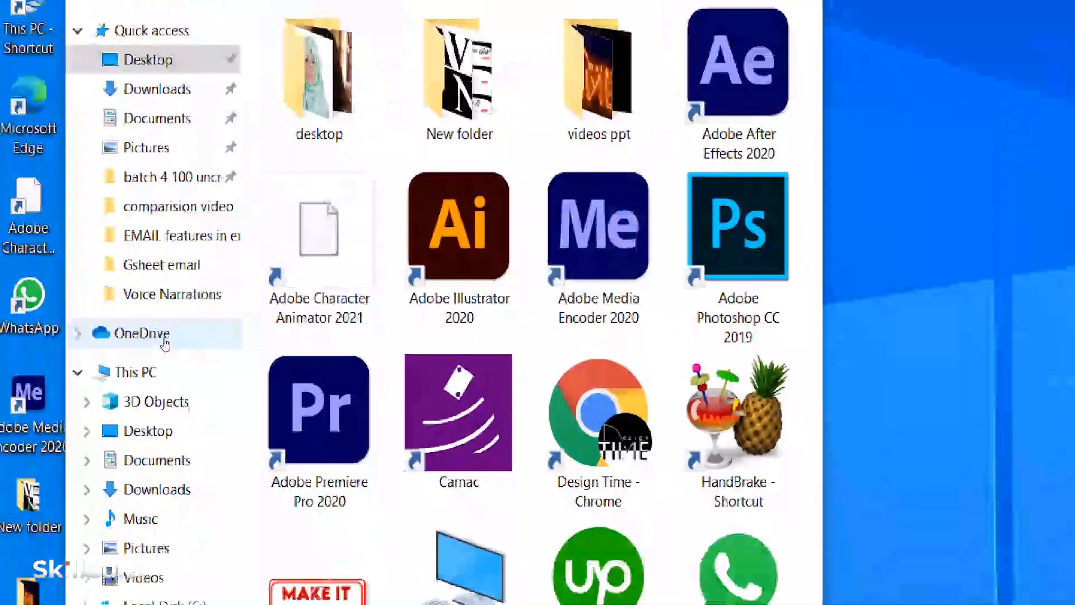
- Open the OneDrive folder listing the mockup image and pivot-tables workbook
click(144, 334)
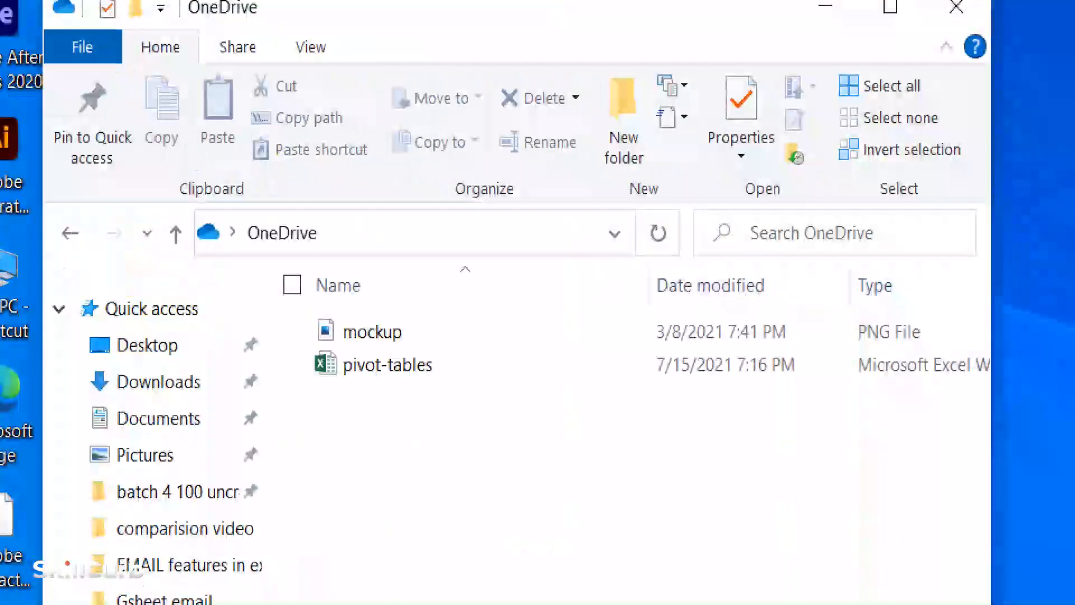